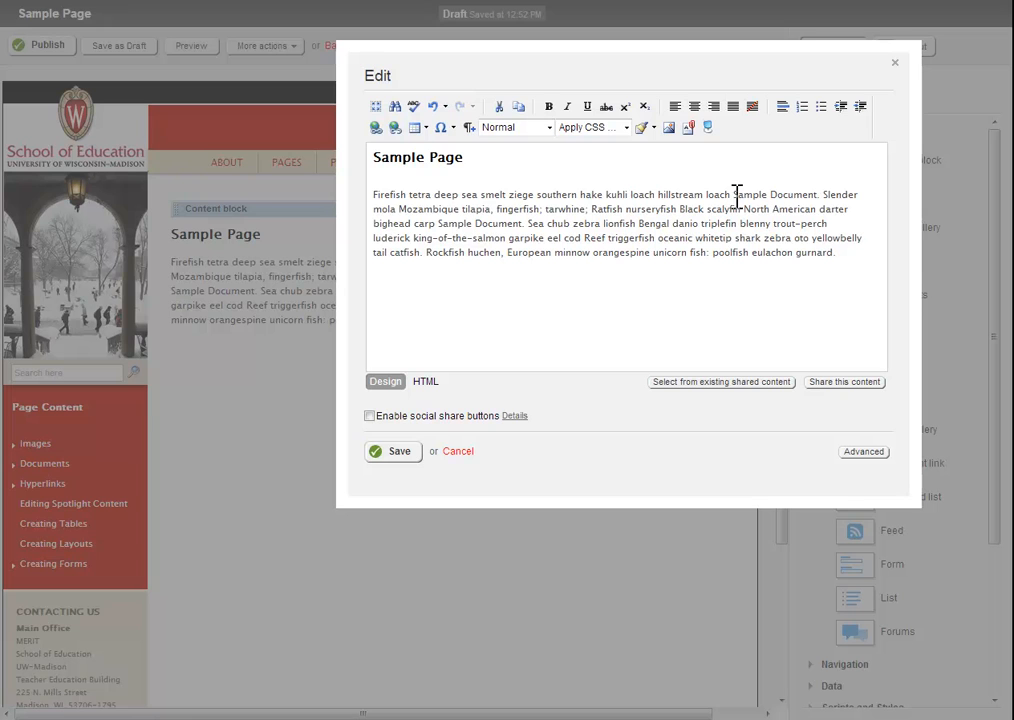
Select the words 'Sample Document' in the content block's first paragraph
double_click(775, 194)
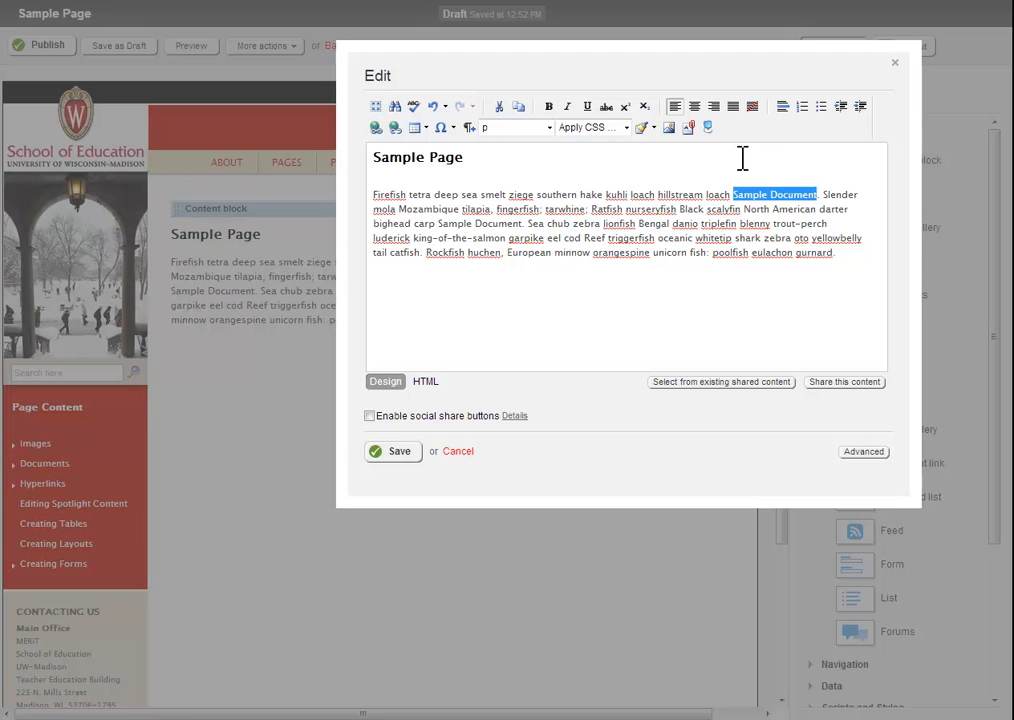
mouse_move(742, 158)
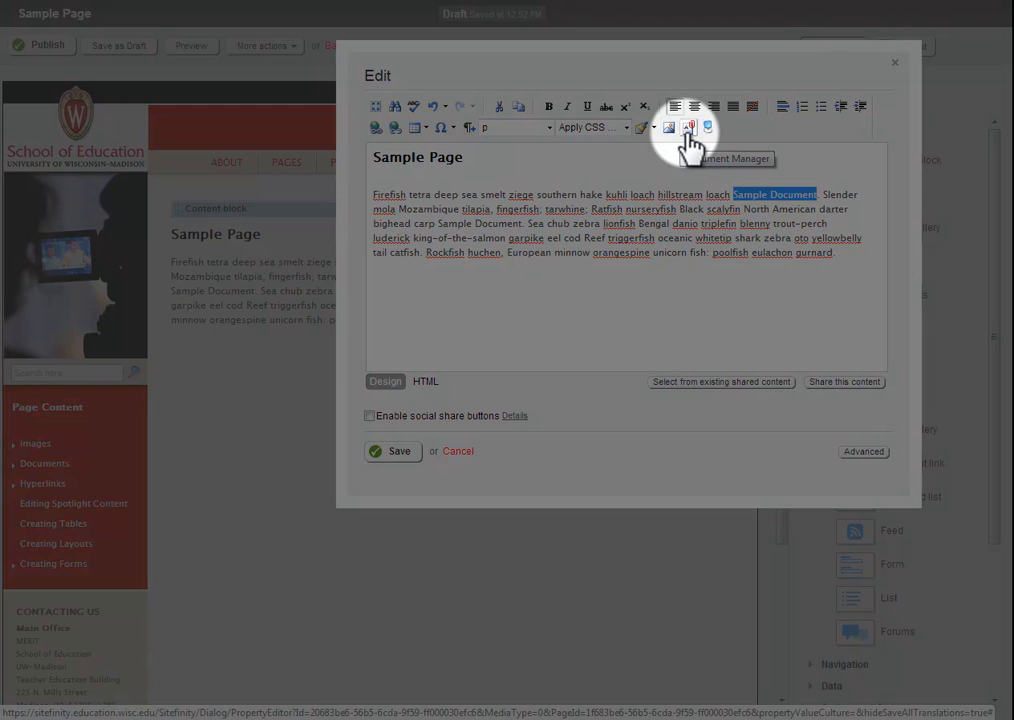
Open the Document Manager insert dialog and start browsing the computer for a file
click(688, 127)
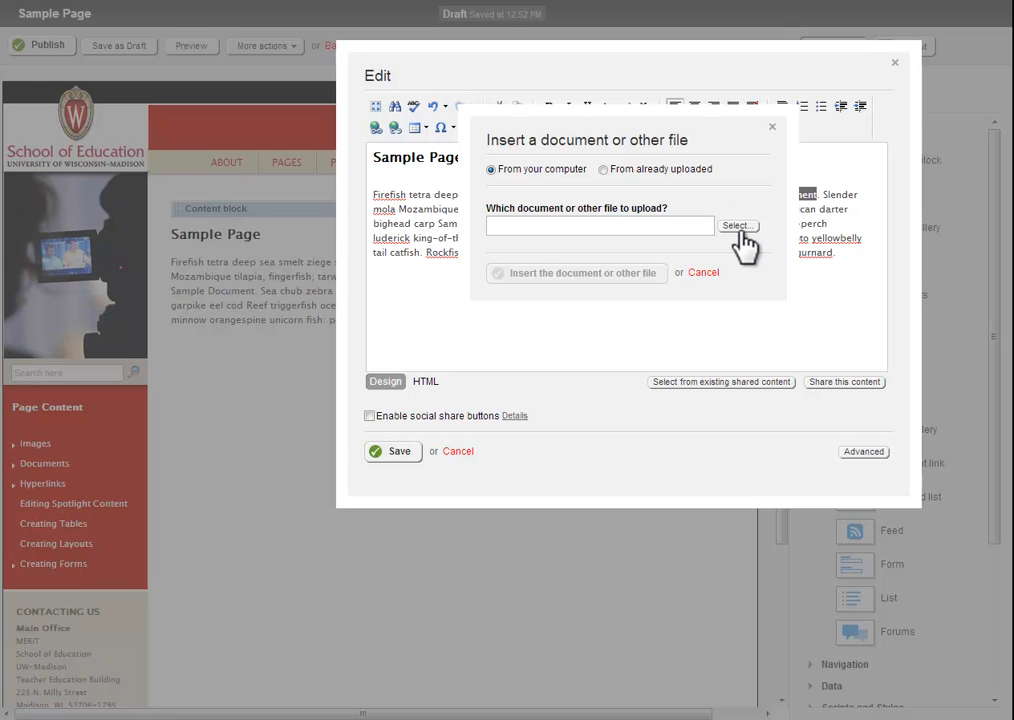
click(738, 225)
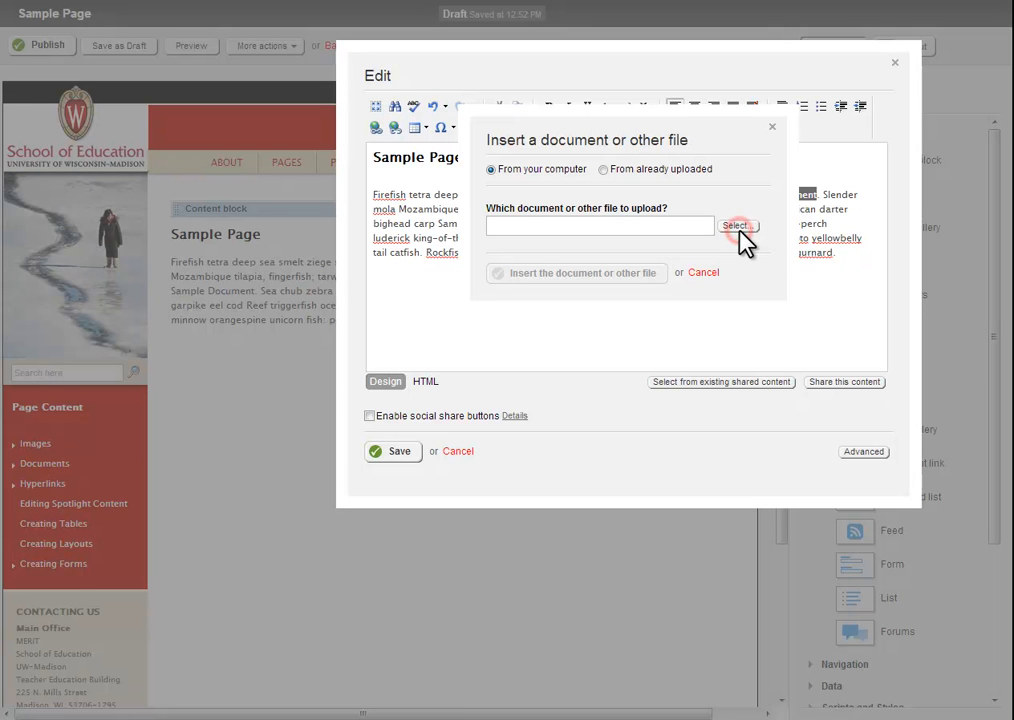
Pick the Sample Document PDF in the Documents library of the Open dialog
click(737, 225)
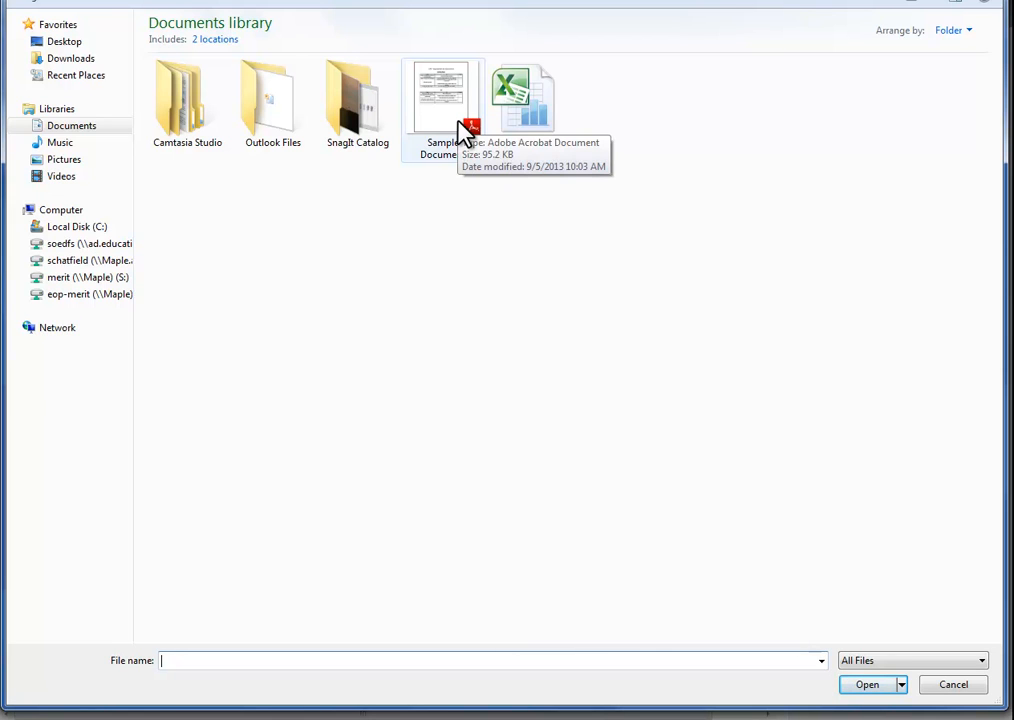
click(442, 97)
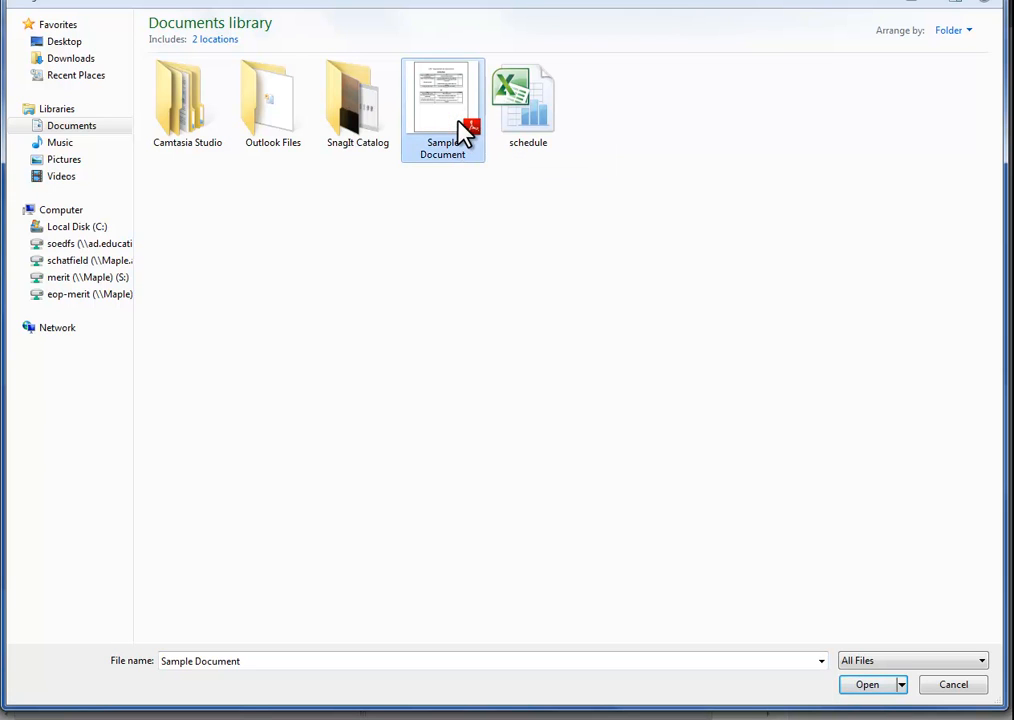
Rename the PDF to 'Sample Document 11-14-2013' and select it as the file
double_click(443, 100)
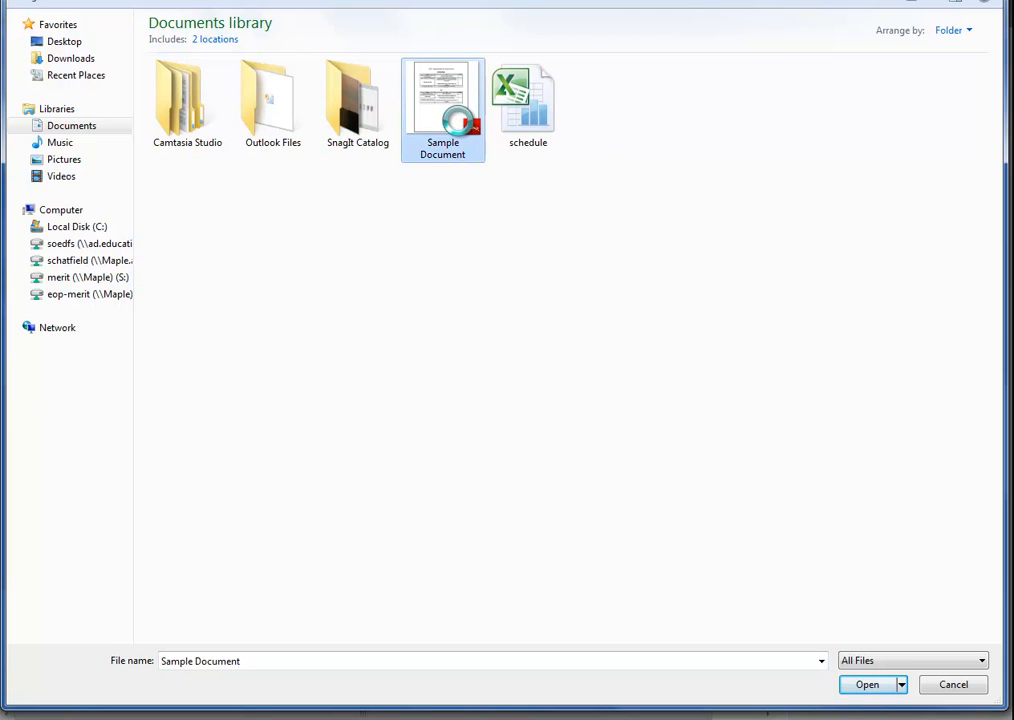
right_click(442, 95)
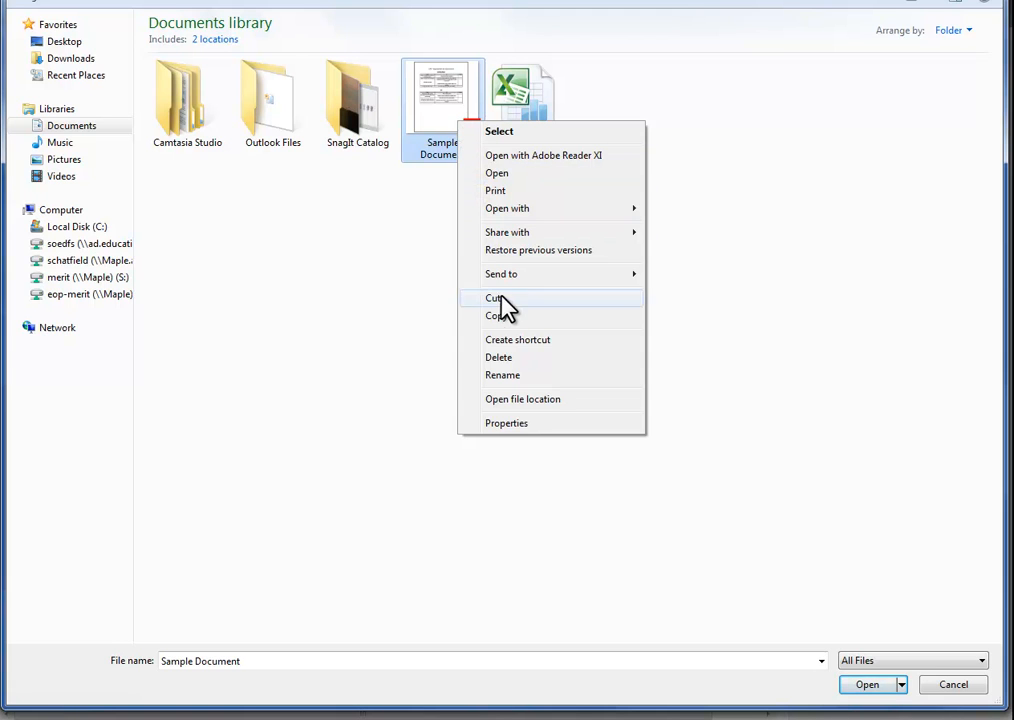
click(502, 375)
text( 11)
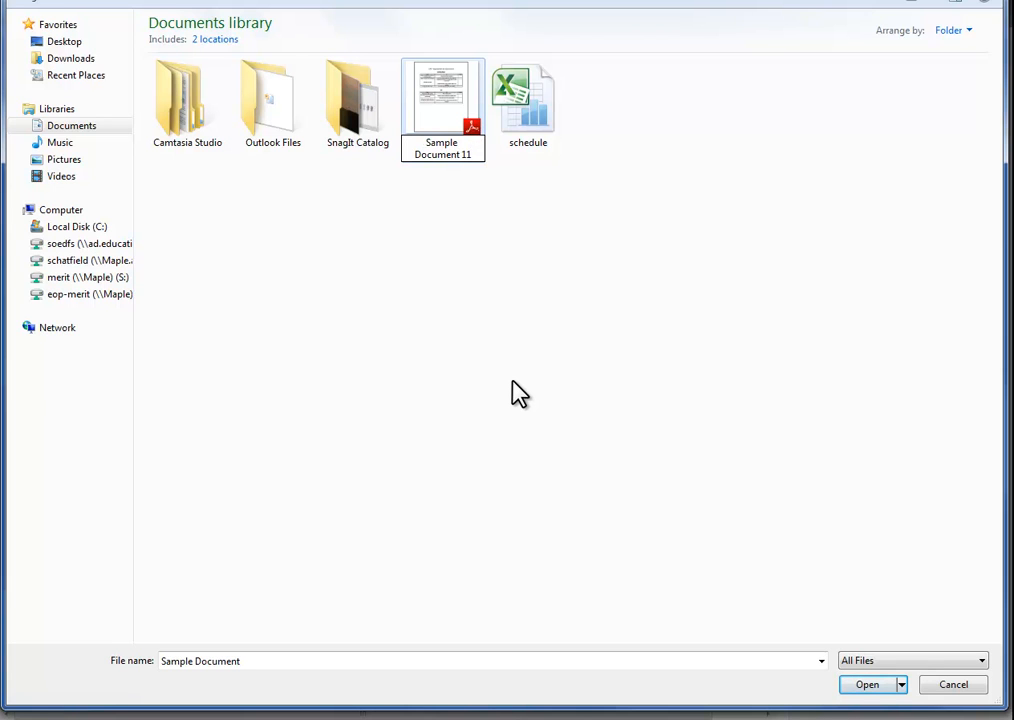
text(-14-2013)
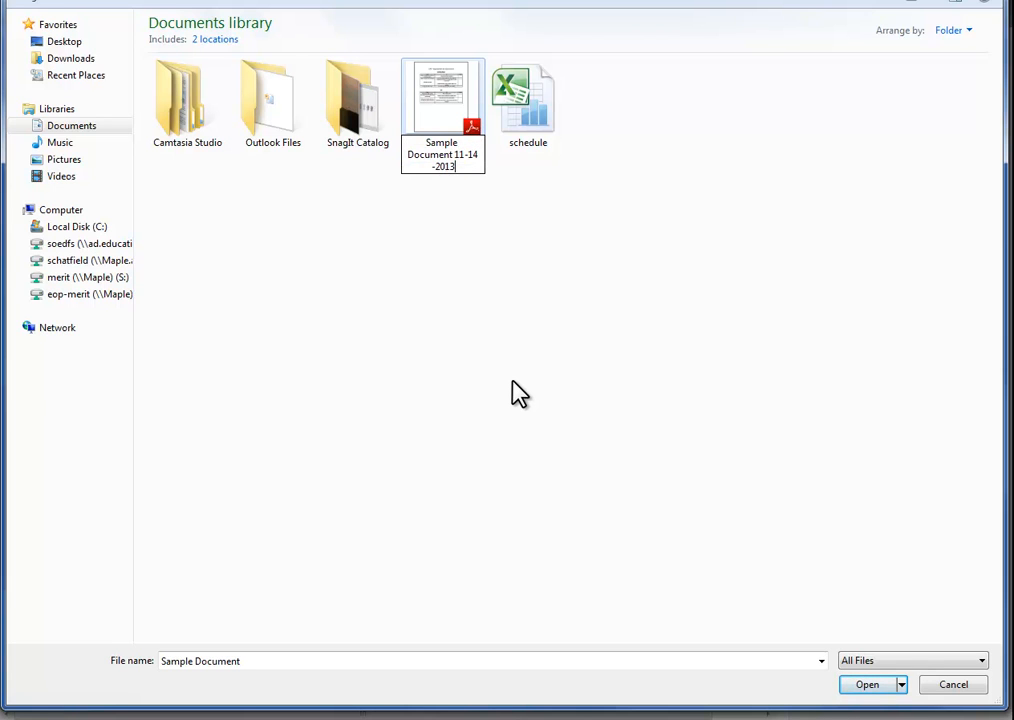
click(512, 390)
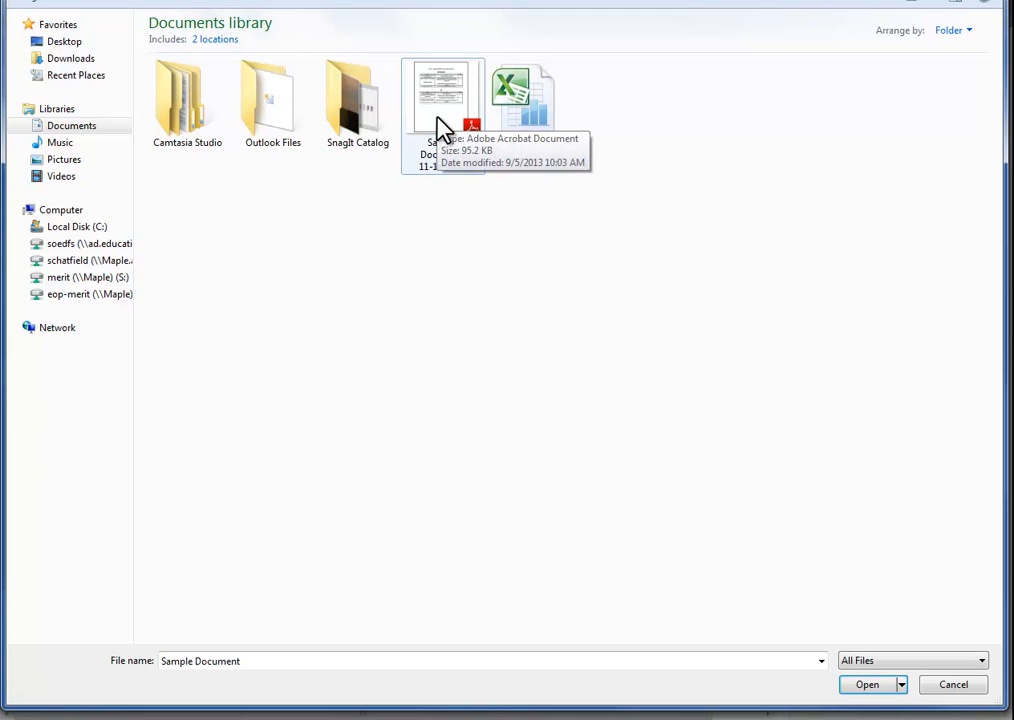
click(442, 100)
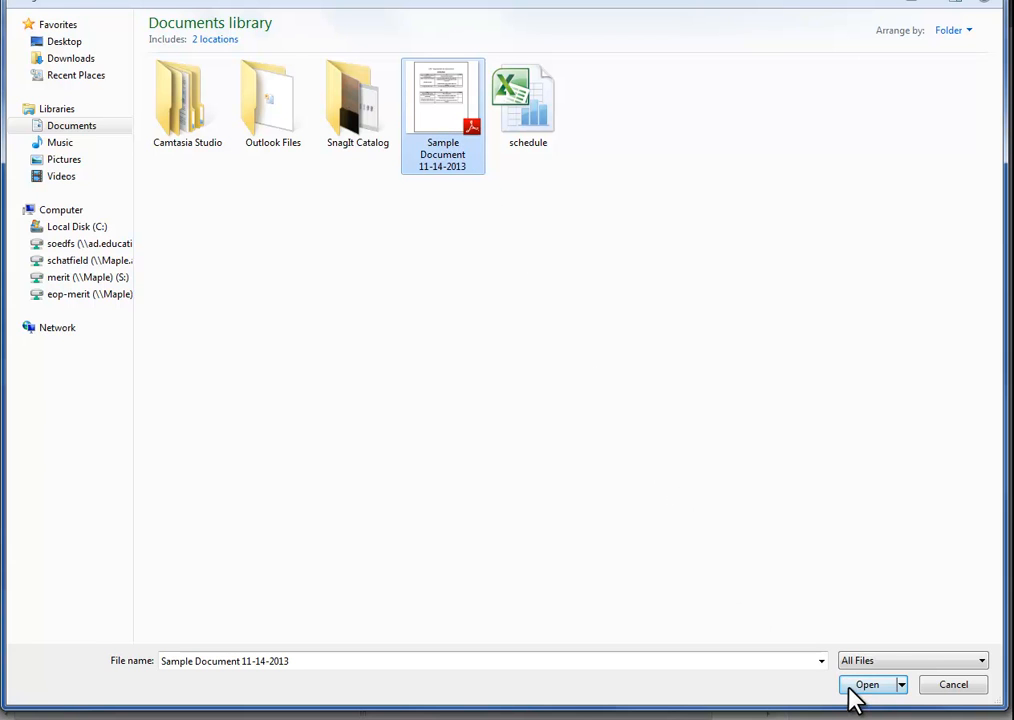
Queue Sample Document 11-14-2013.pdf for upload, storing it in the Sample Documents library
click(866, 684)
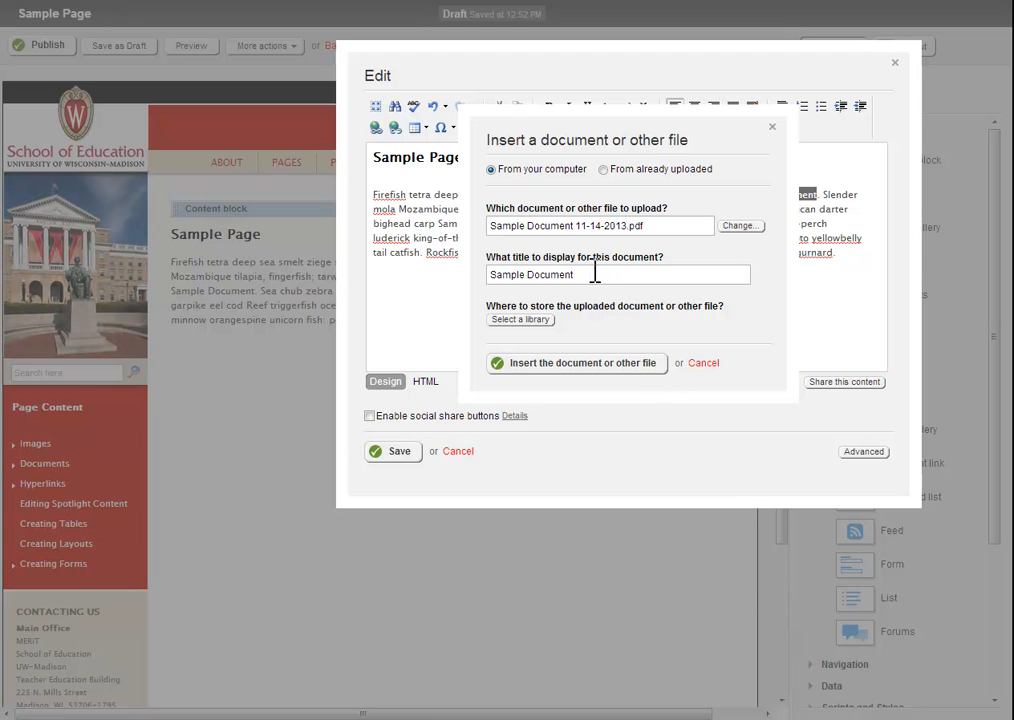
mouse_move(552, 308)
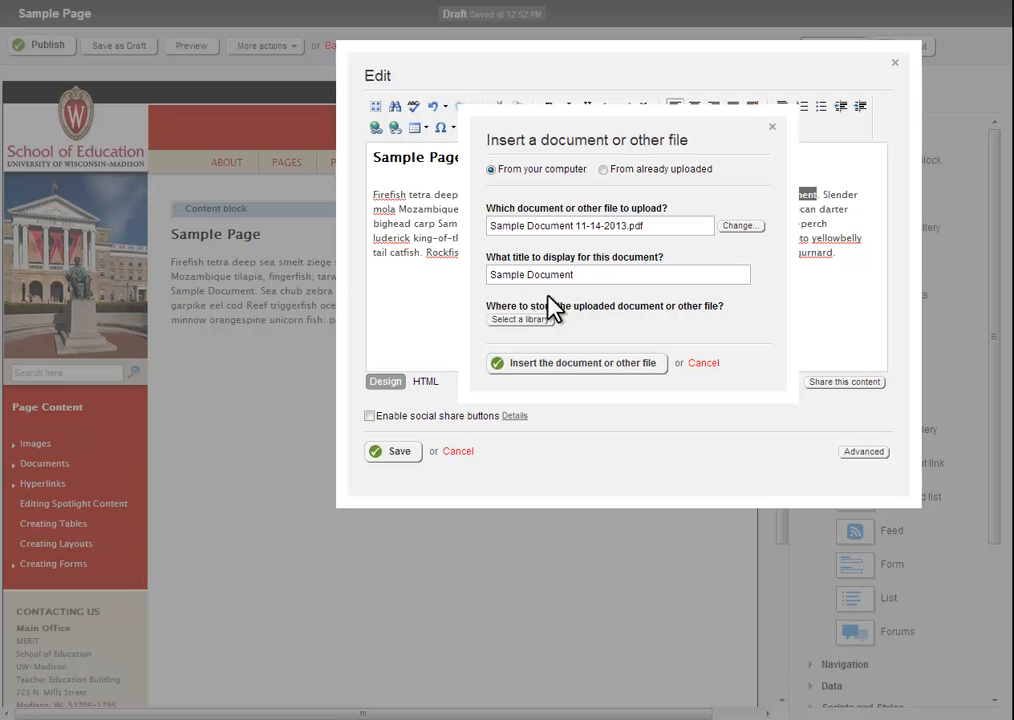
click(520, 319)
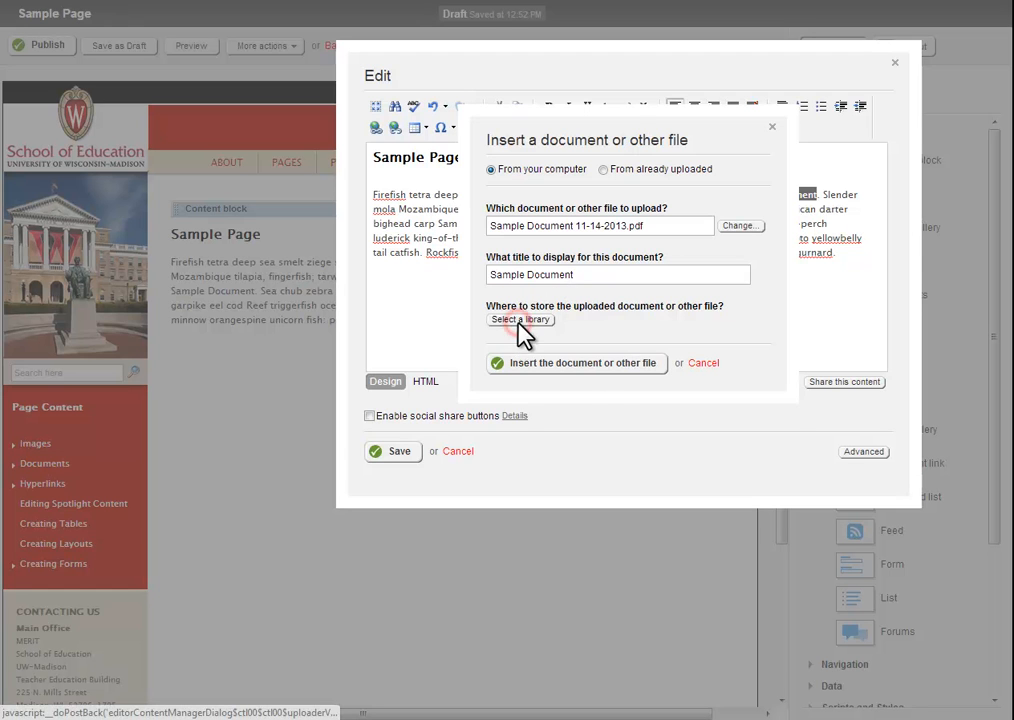
click(520, 319)
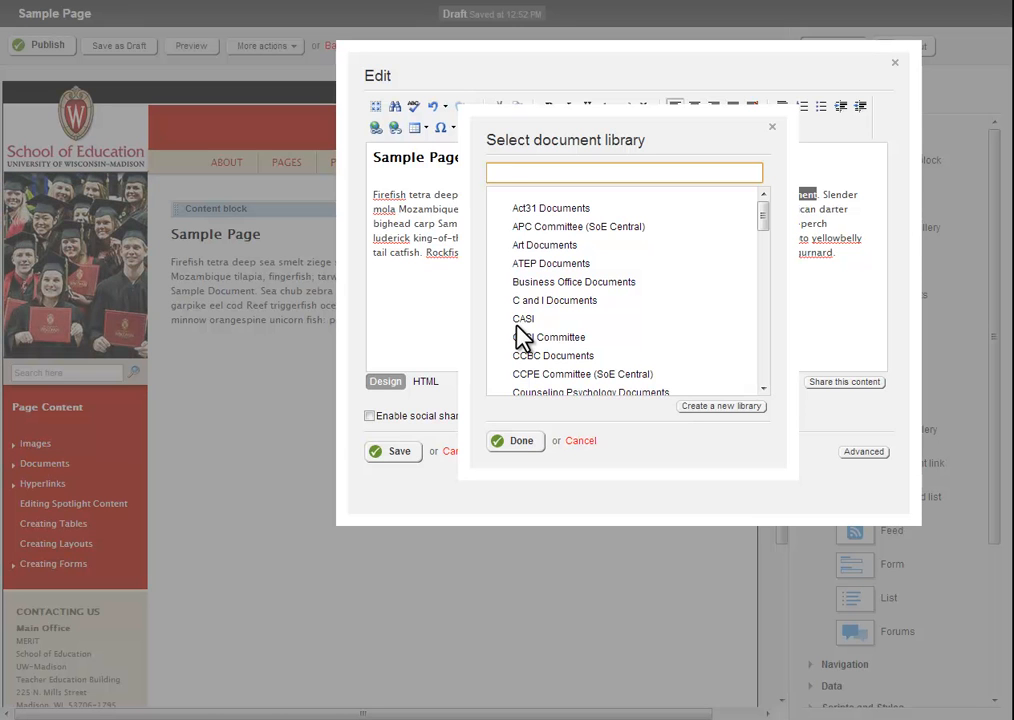
text(sample)
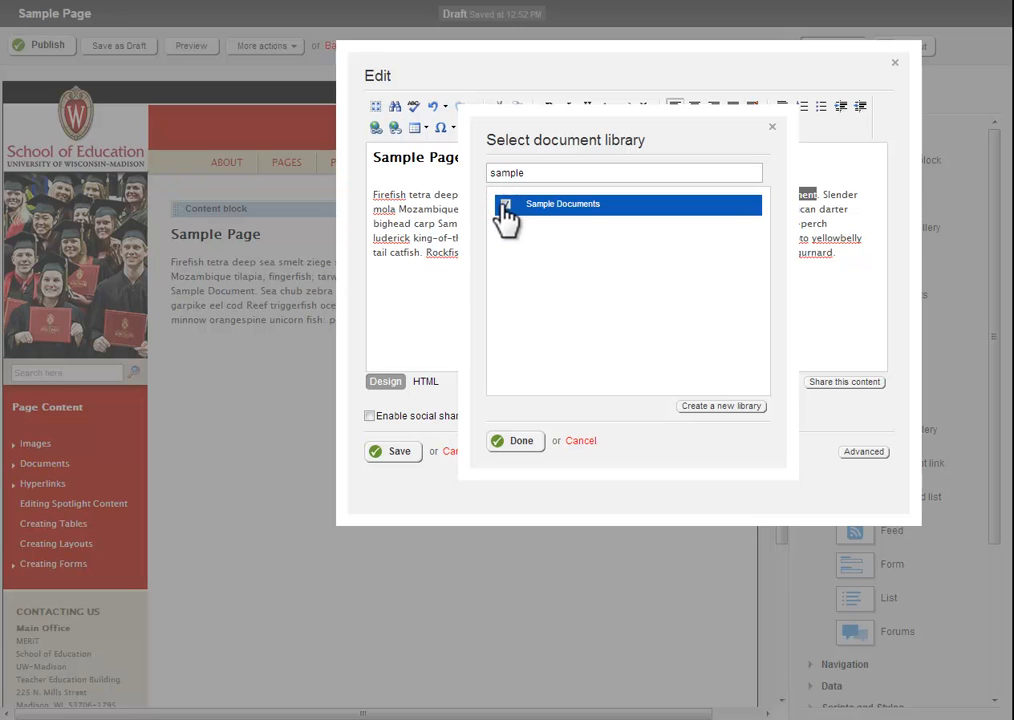
click(505, 204)
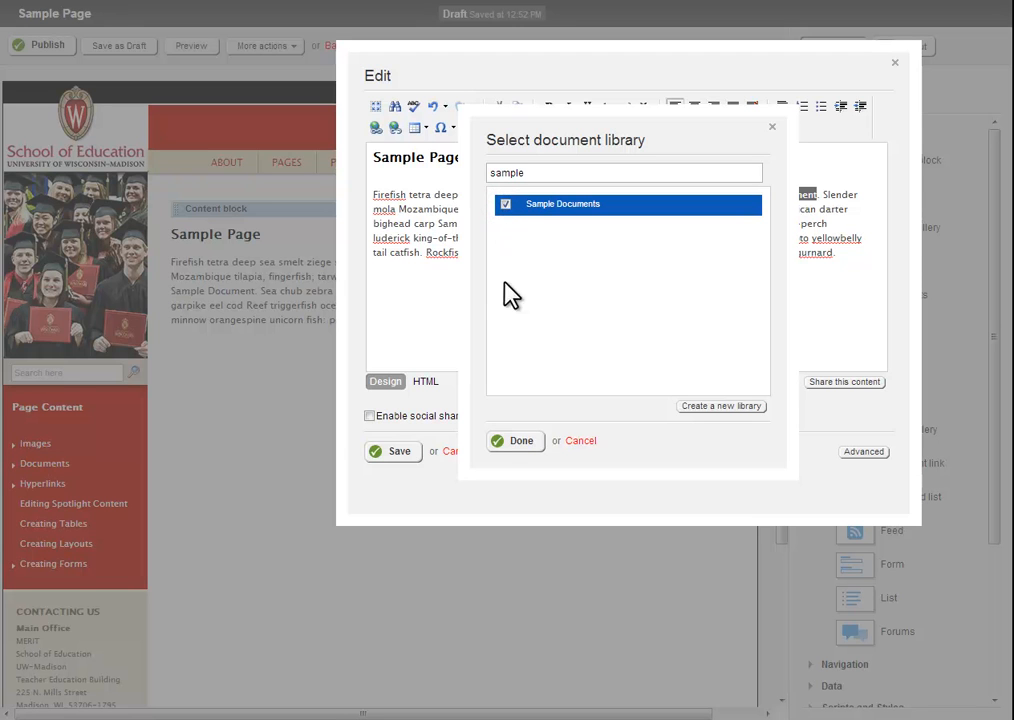
click(516, 441)
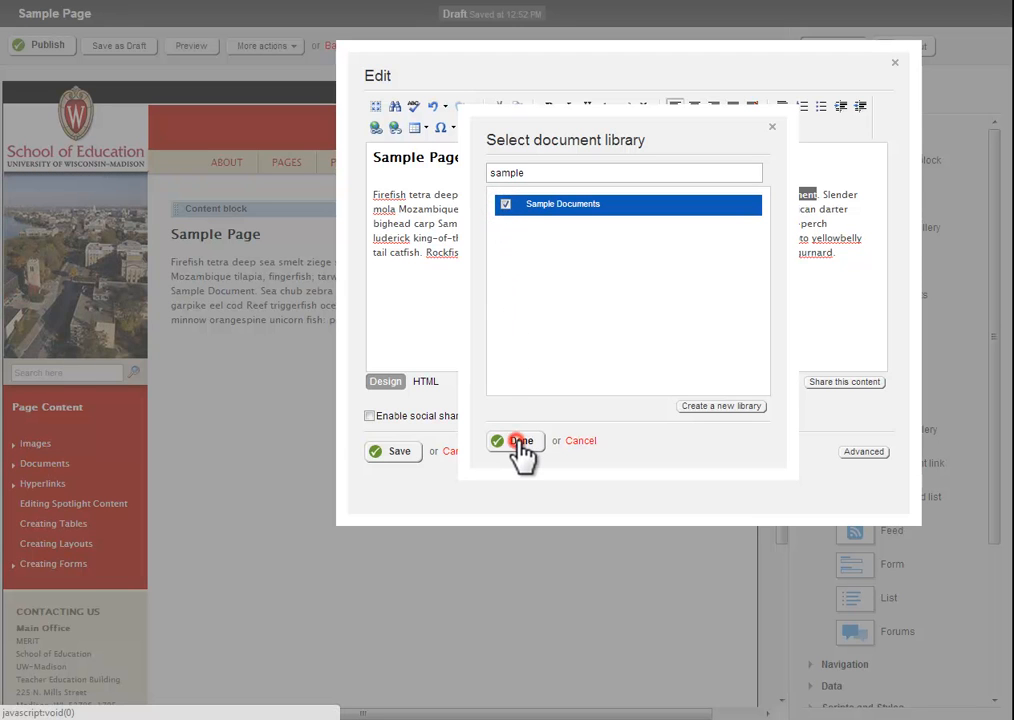
Confirm Sample Documents storage and insert the PDF as a link on 'Sample Document'
click(519, 441)
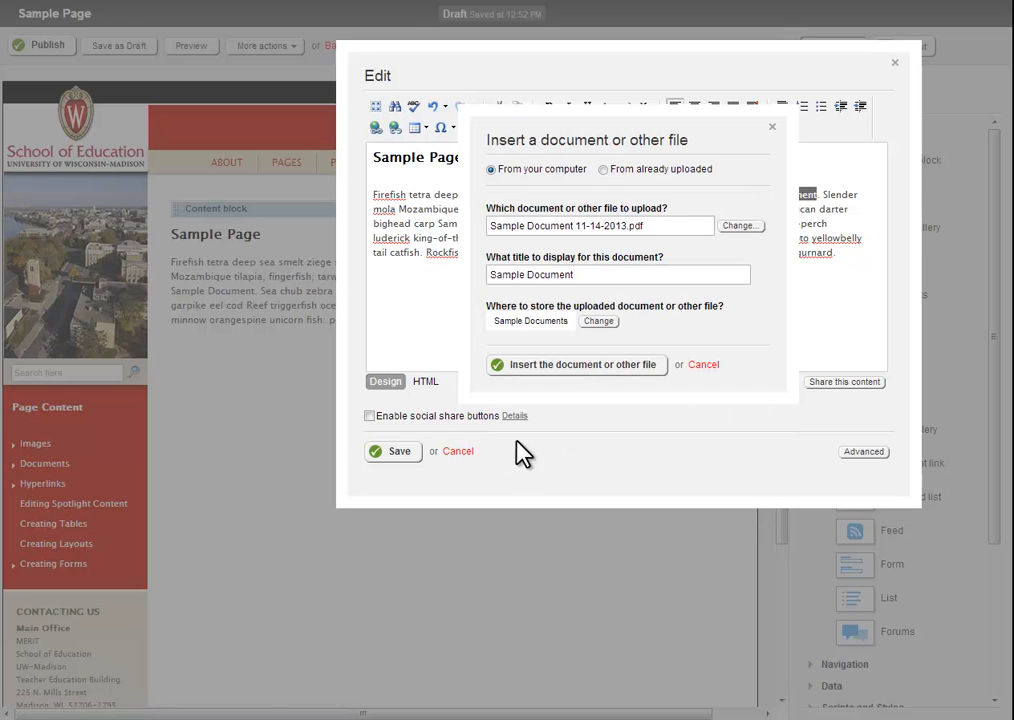
mouse_move(568, 375)
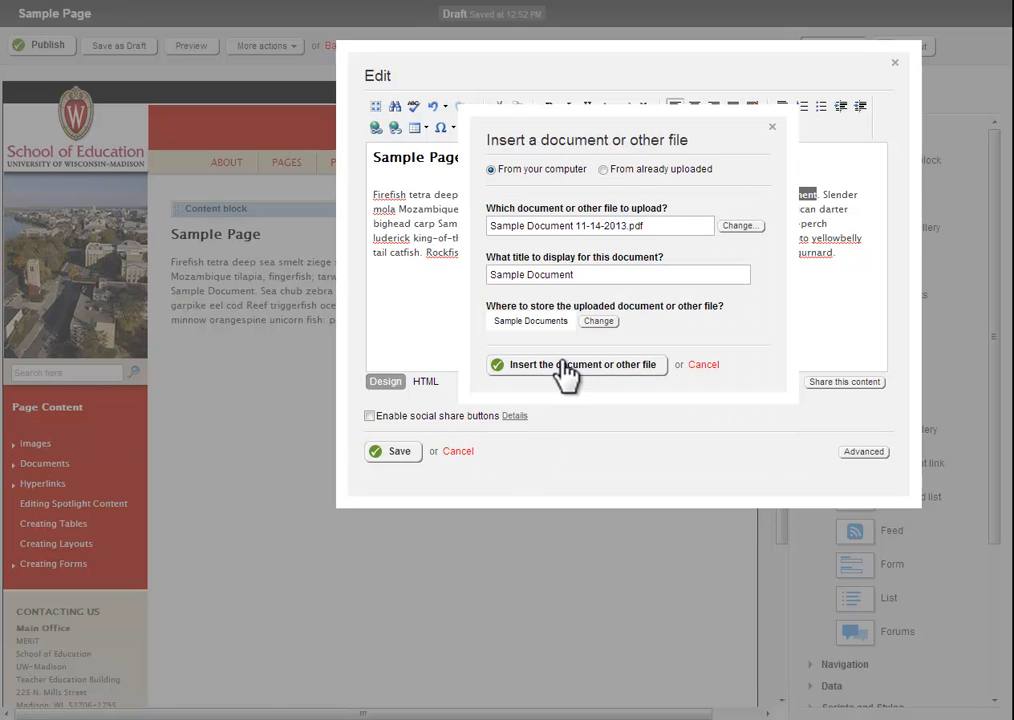
click(575, 364)
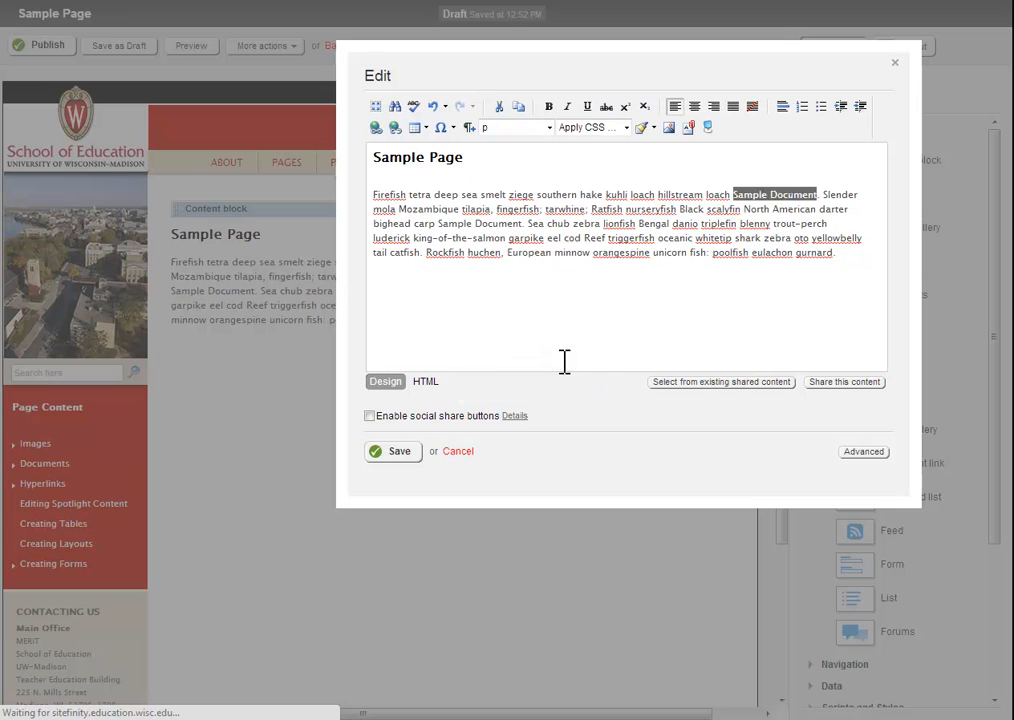